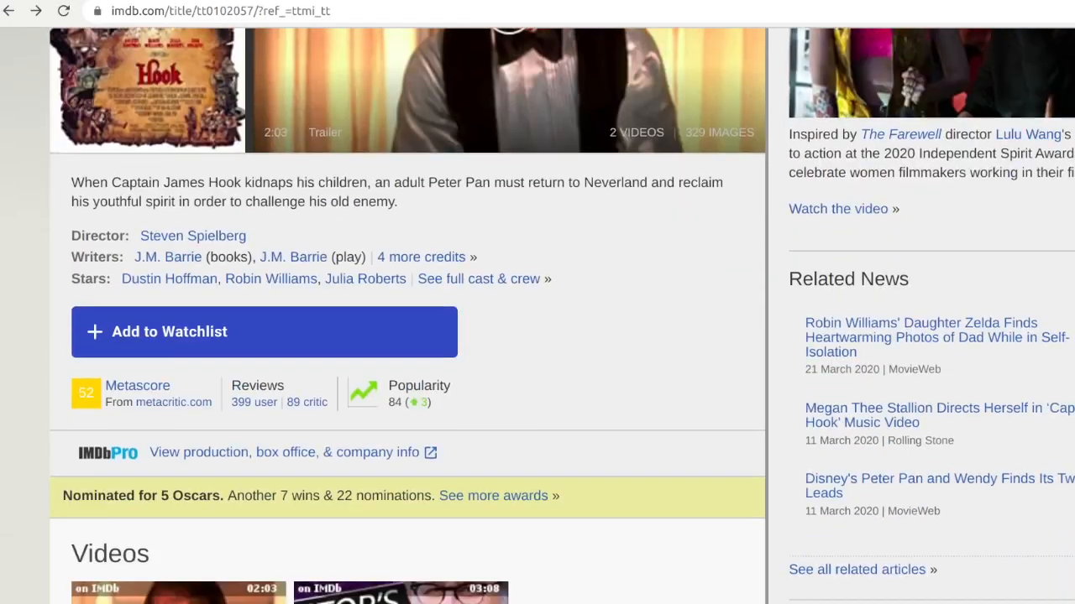
# Step: Browse the Hook (1991) page, then go to coronavirus.jhu.edu/map.html
pyautogui.scroll(-3)
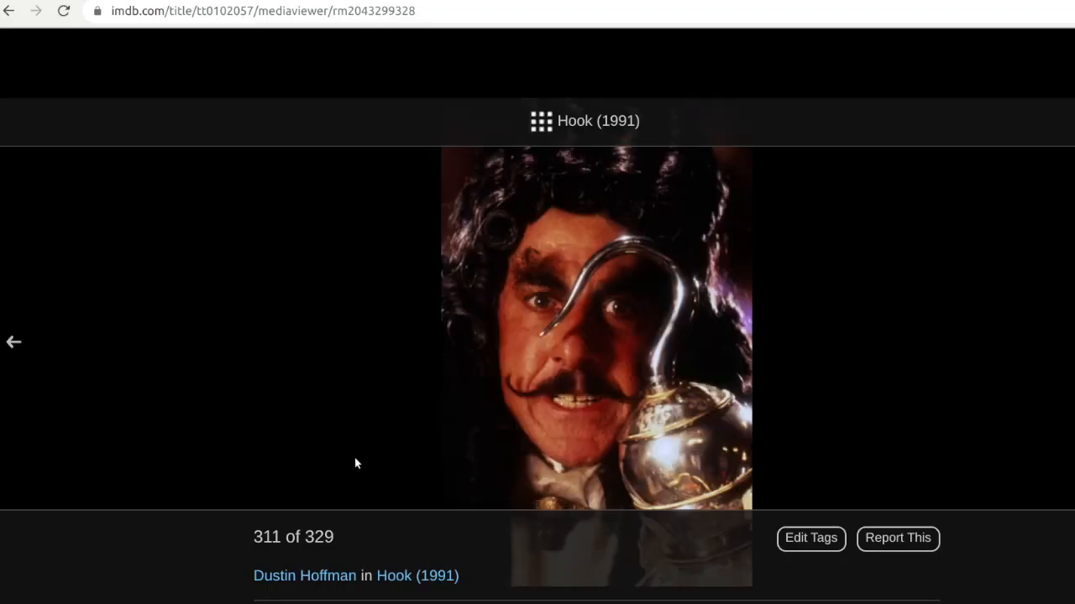
pyautogui.moveTo(873, 474)
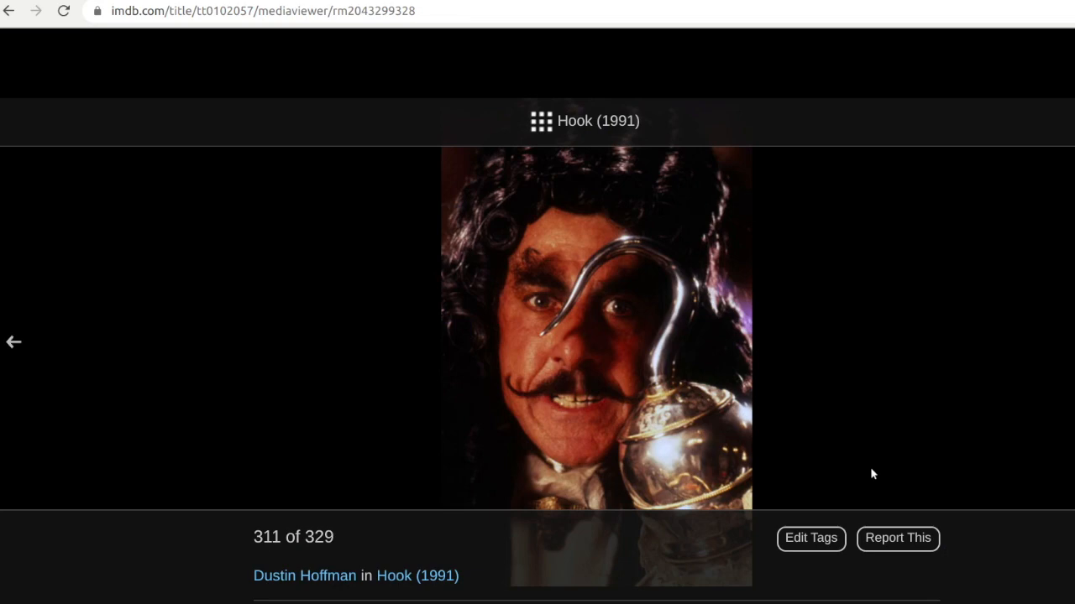
pyautogui.write('coronavirus.jhu.edu/map.html')
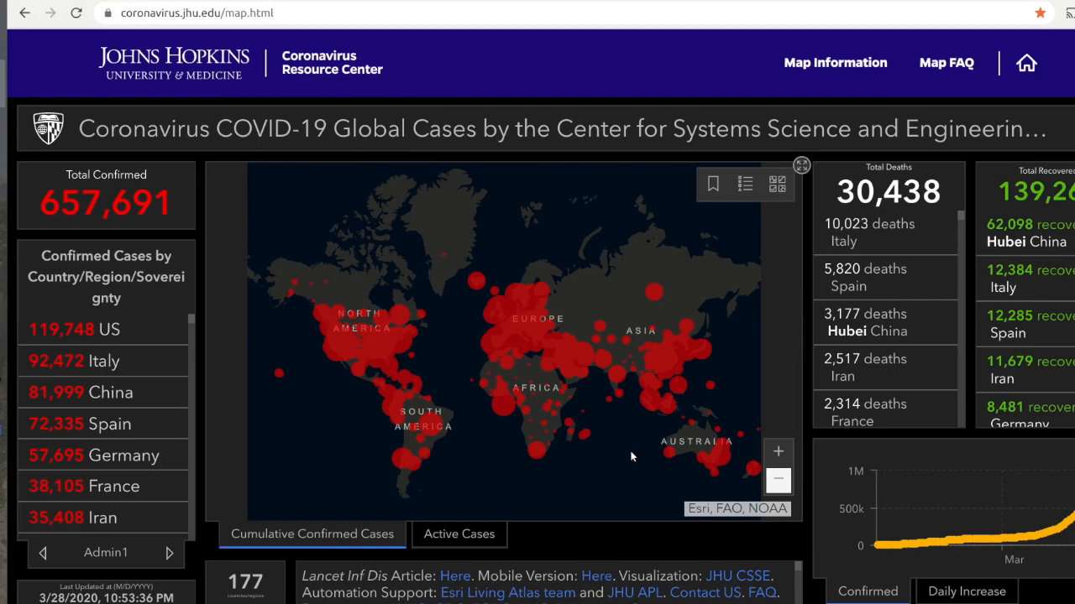
pyautogui.moveTo(778, 450)
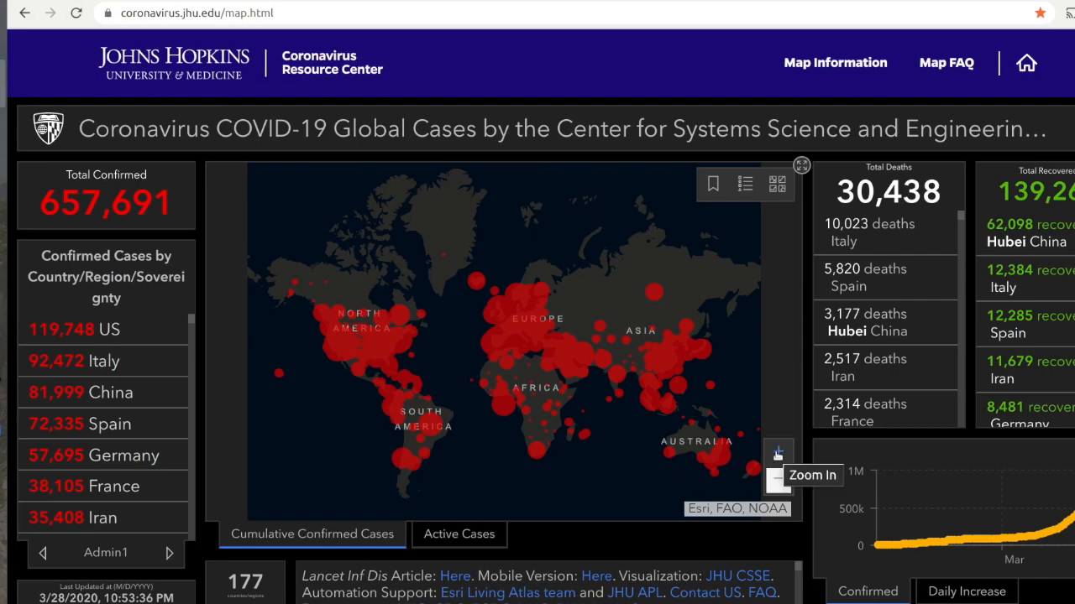
# Step: Zoom into Europe and check the Spain, Italy and Bulgaria case popups, then close the last one
pyautogui.click(775, 450)
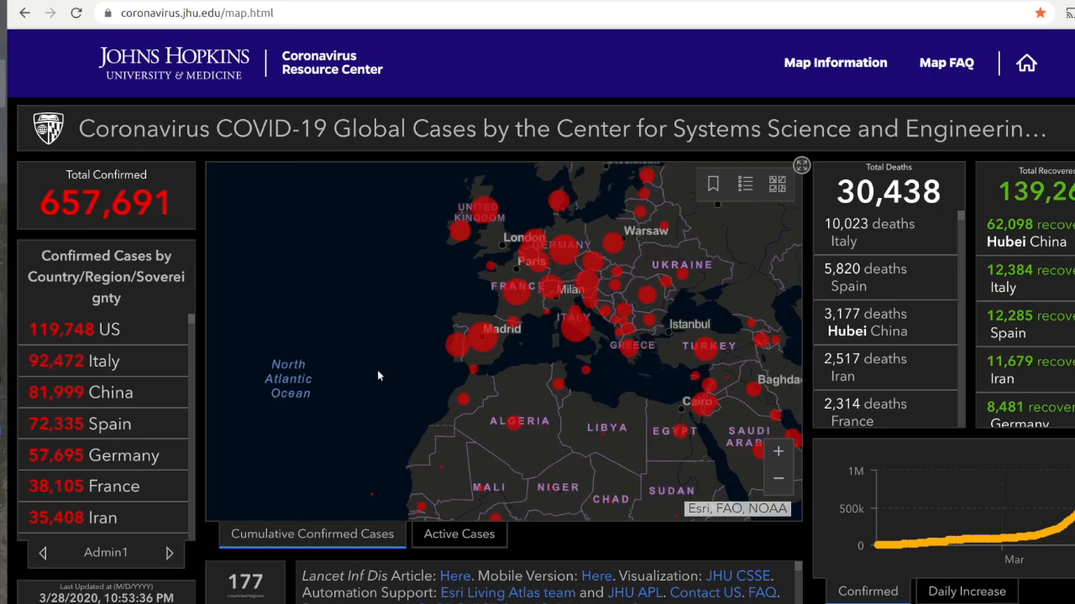
pyautogui.click(428, 386)
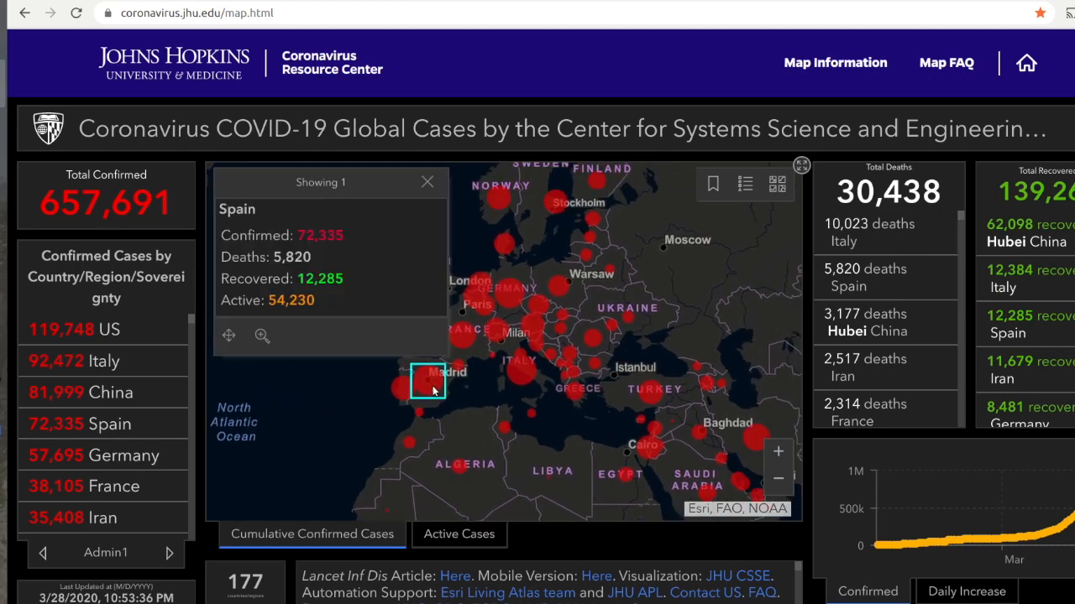
pyautogui.click(520, 371)
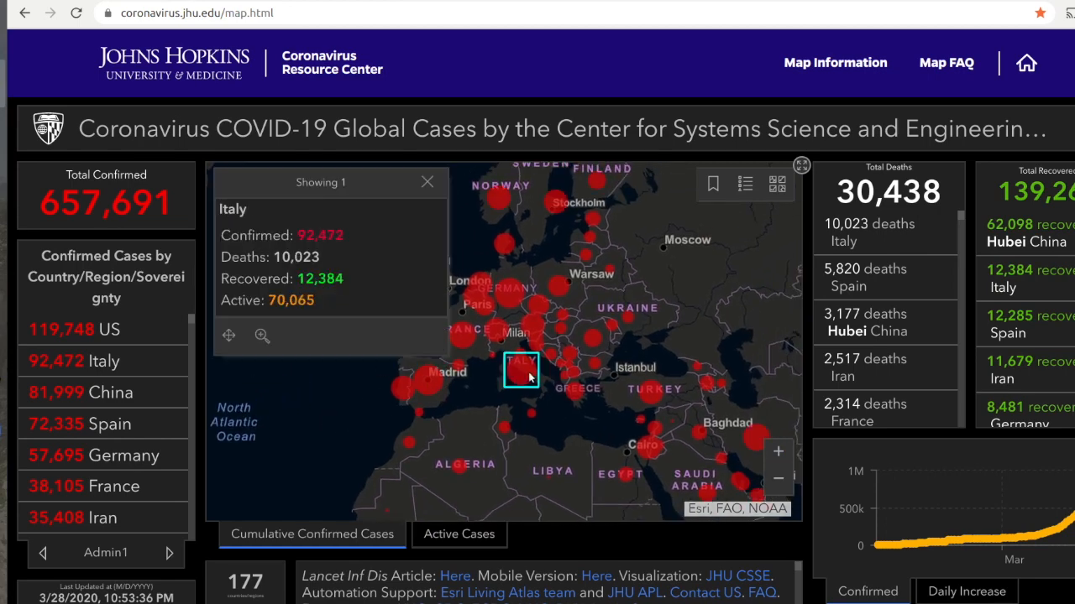
pyautogui.click(594, 364)
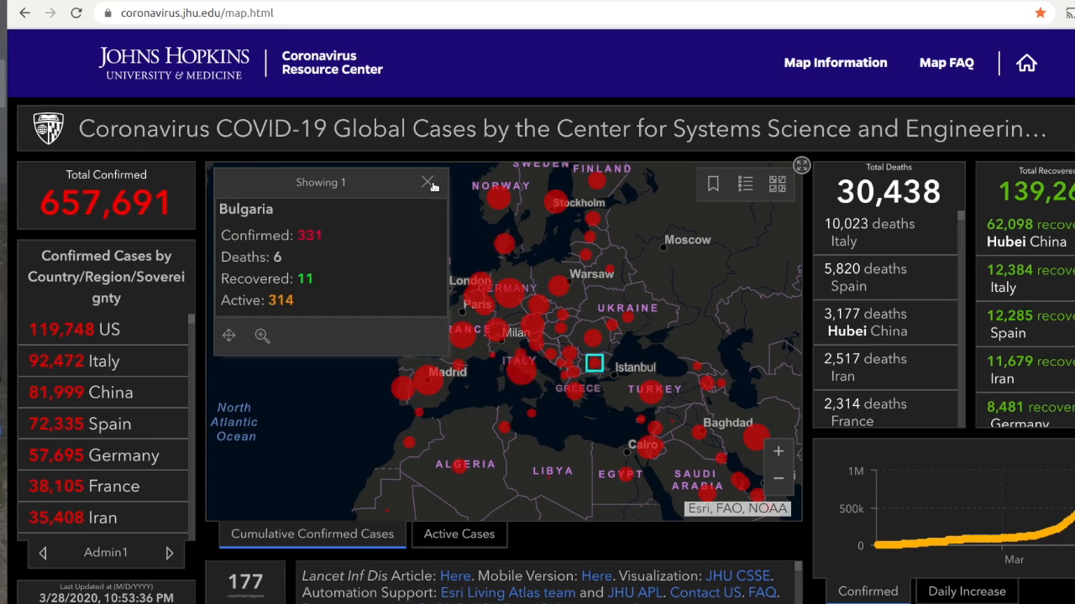
pyautogui.click(776, 478)
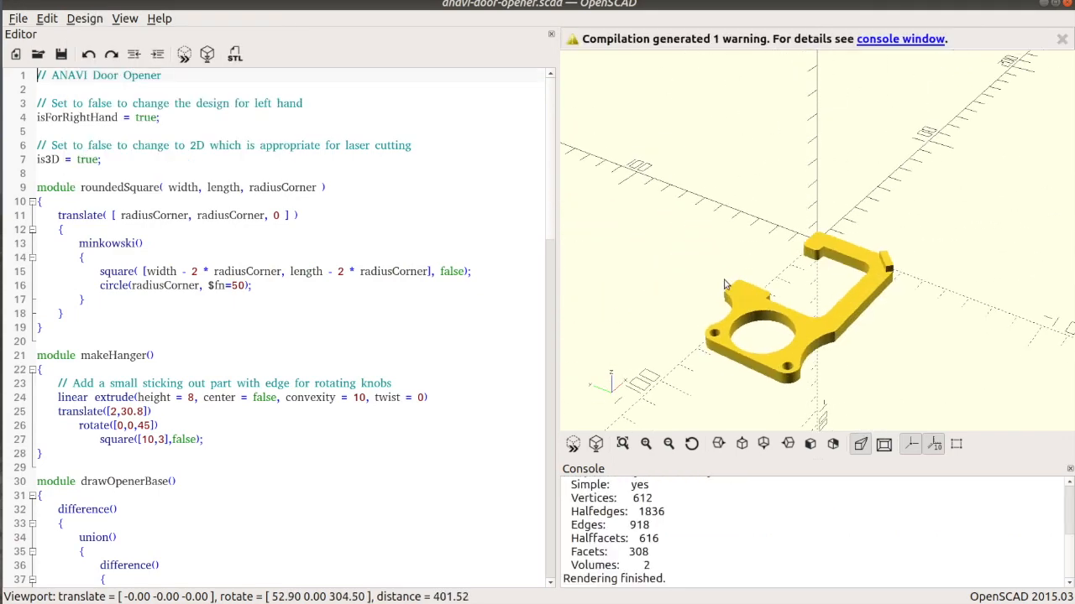
pyautogui.moveTo(725, 285); pyautogui.dragTo(657, 306)
pyautogui.write('fals')
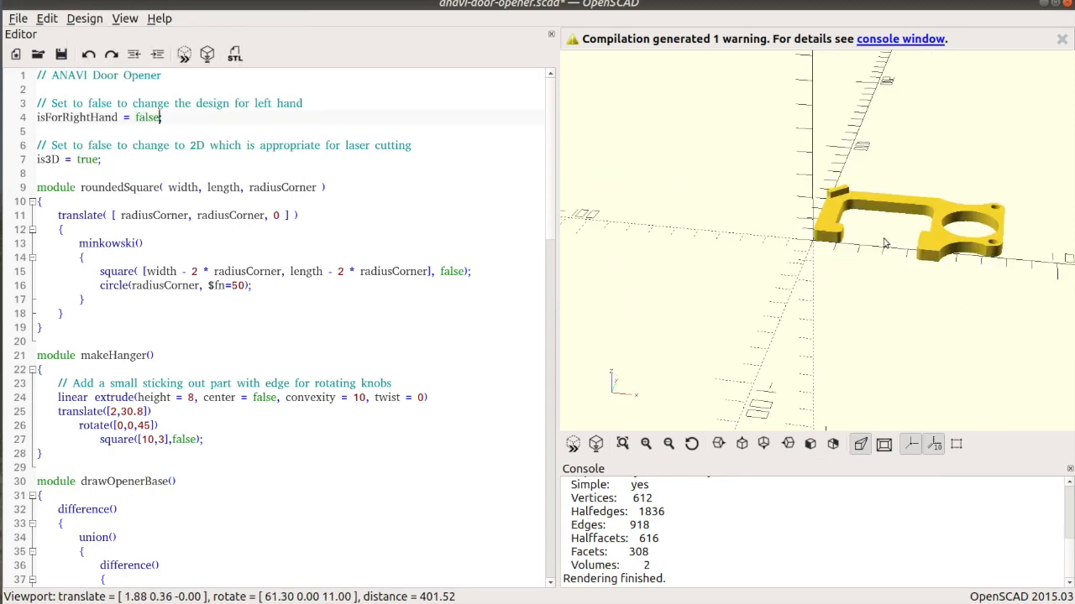
pyautogui.moveTo(881, 243); pyautogui.dragTo(772, 222)
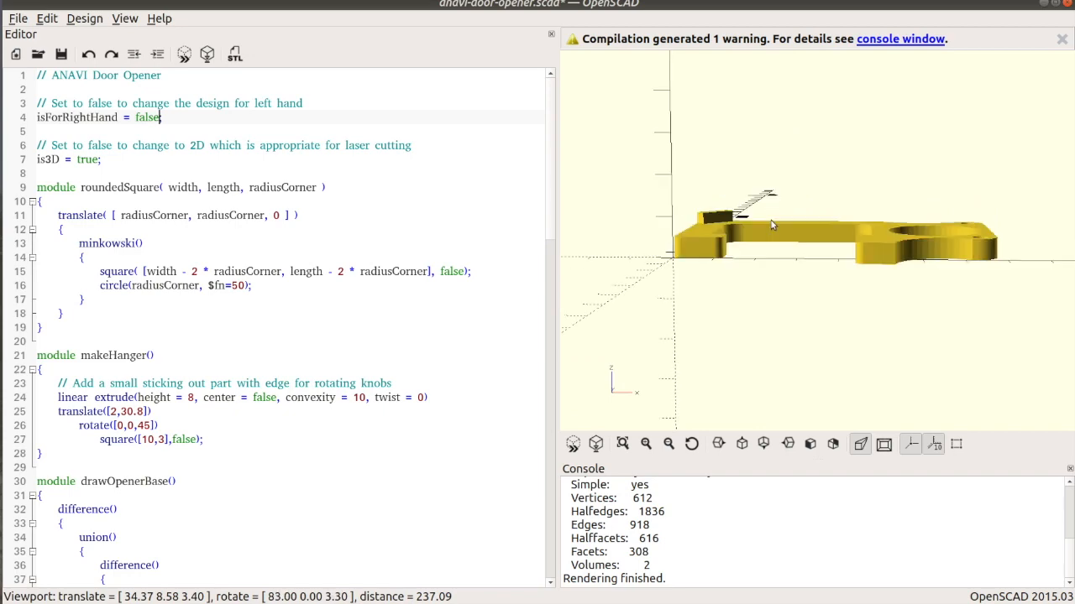
pyautogui.moveTo(773, 226); pyautogui.dragTo(776, 272)
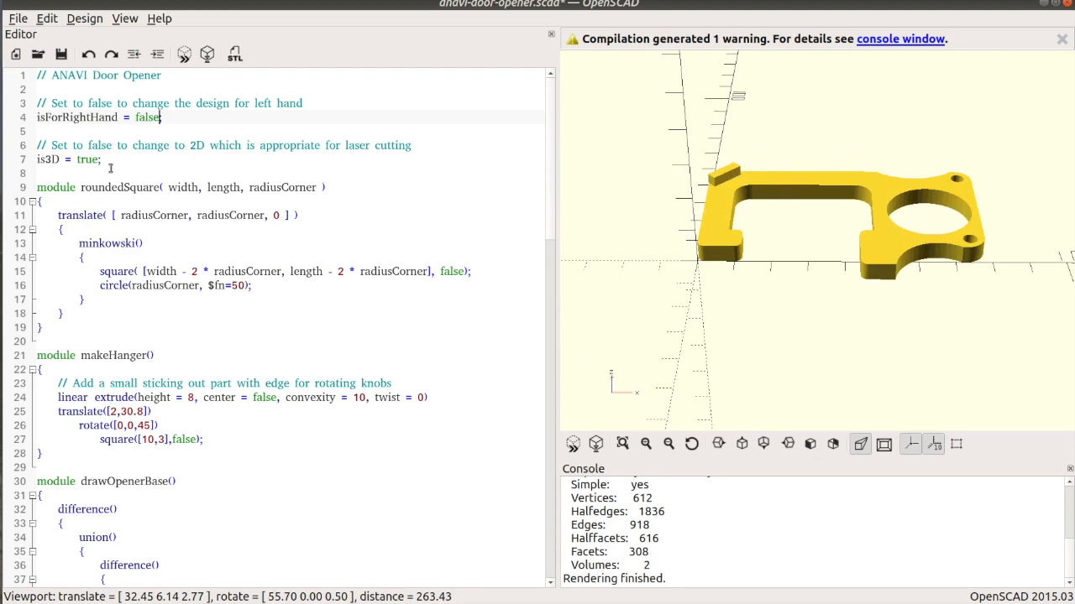
pyautogui.click(84, 17)
pyautogui.write('tru')
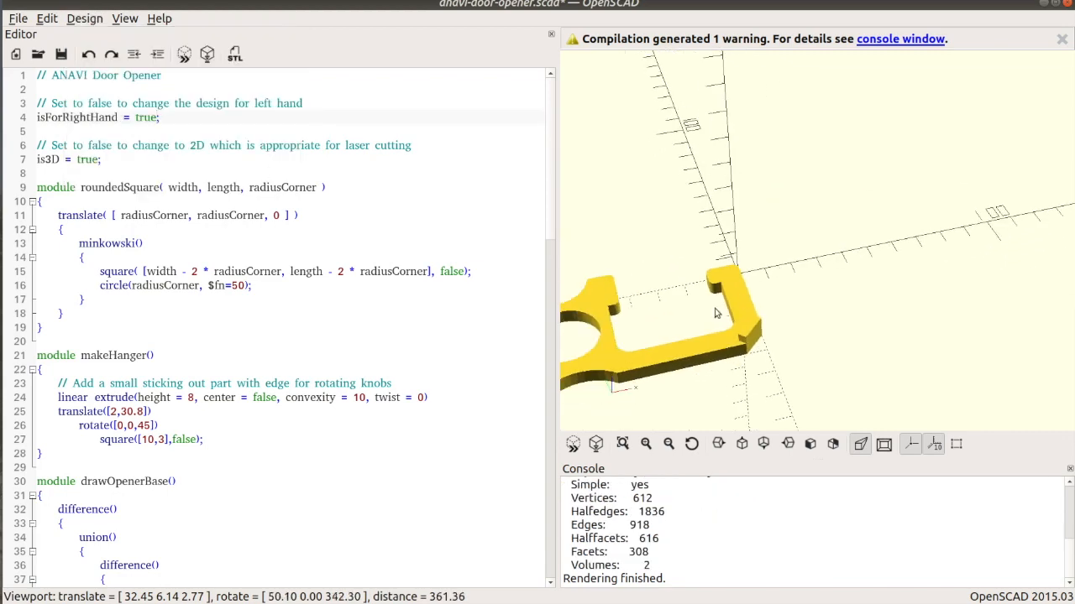
# Step: Review the door opener code and export the model as an STL mesh
pyautogui.moveTo(719, 314); pyautogui.dragTo(749, 323)
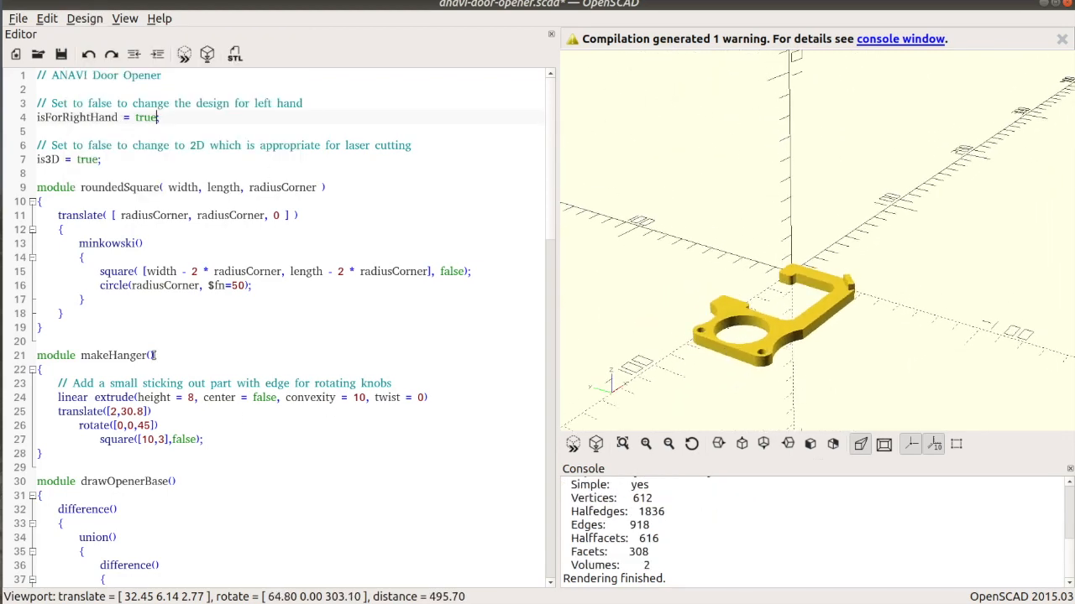
pyautogui.scroll(-3)
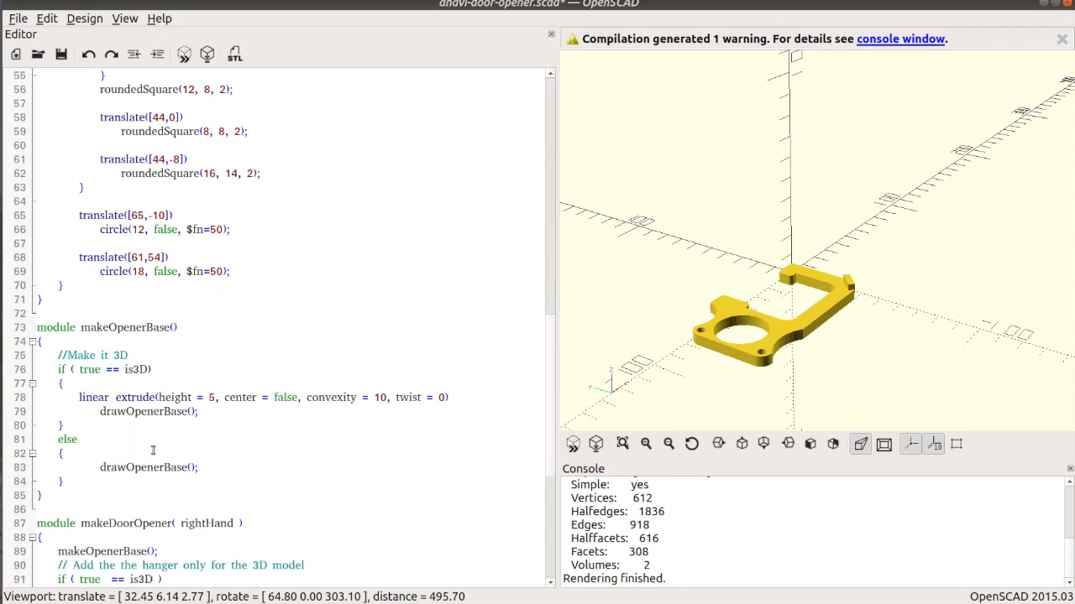
pyautogui.scroll(-3)
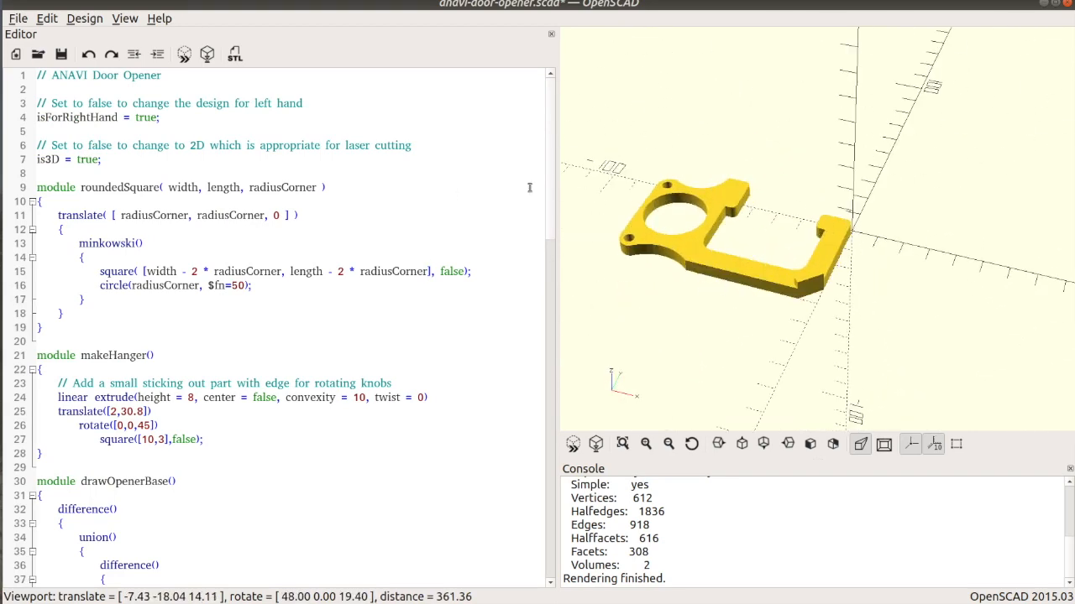
pyautogui.click(16, 17)
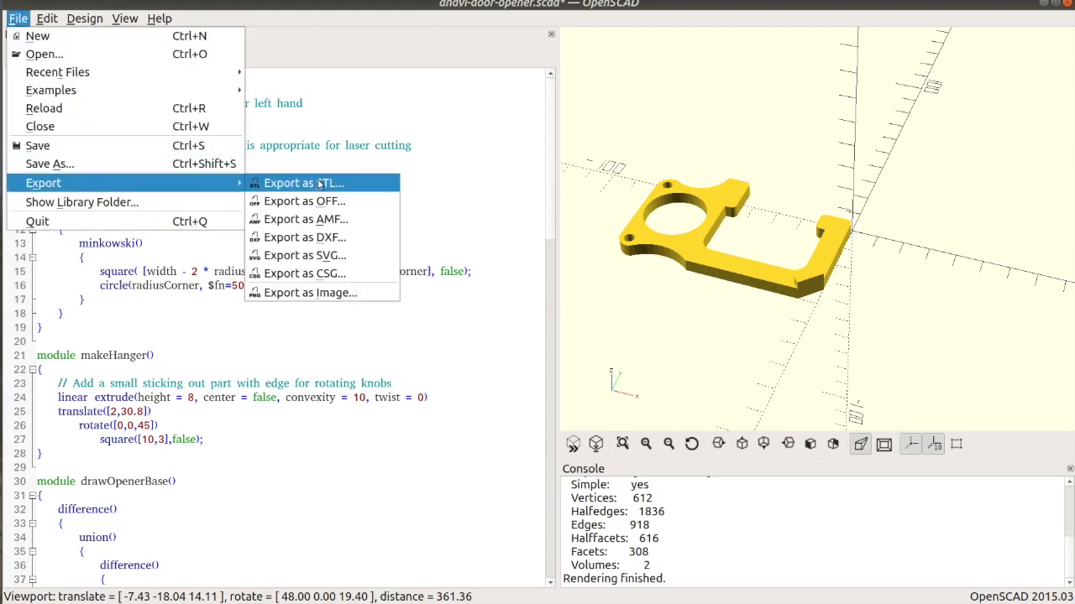
pyautogui.click(302, 183)
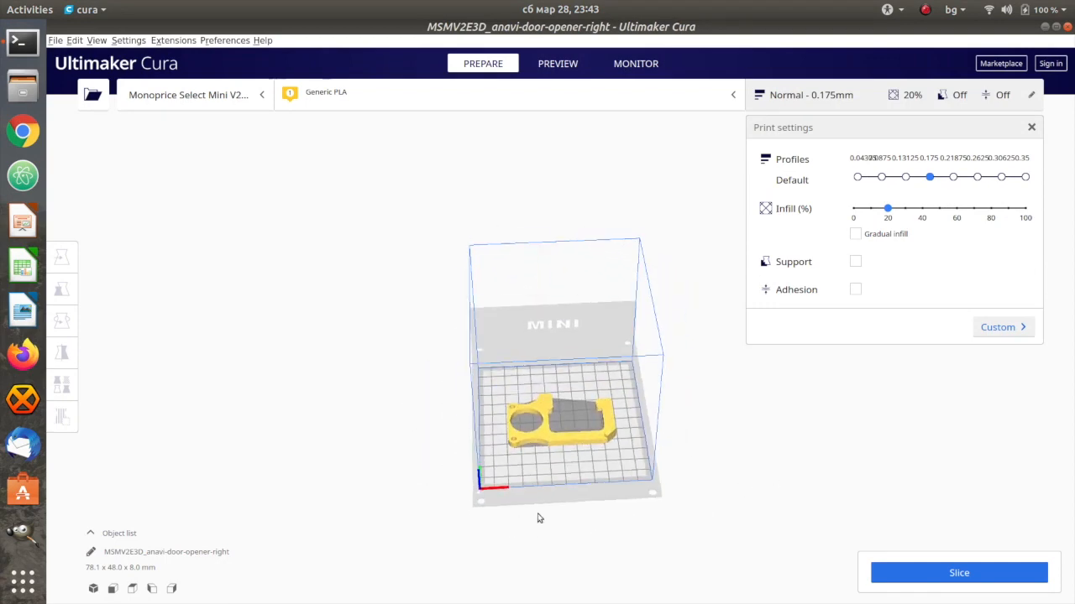
# Step: Select the door opener on the build plate and enable build plate adhesion
pyautogui.click(60, 257)
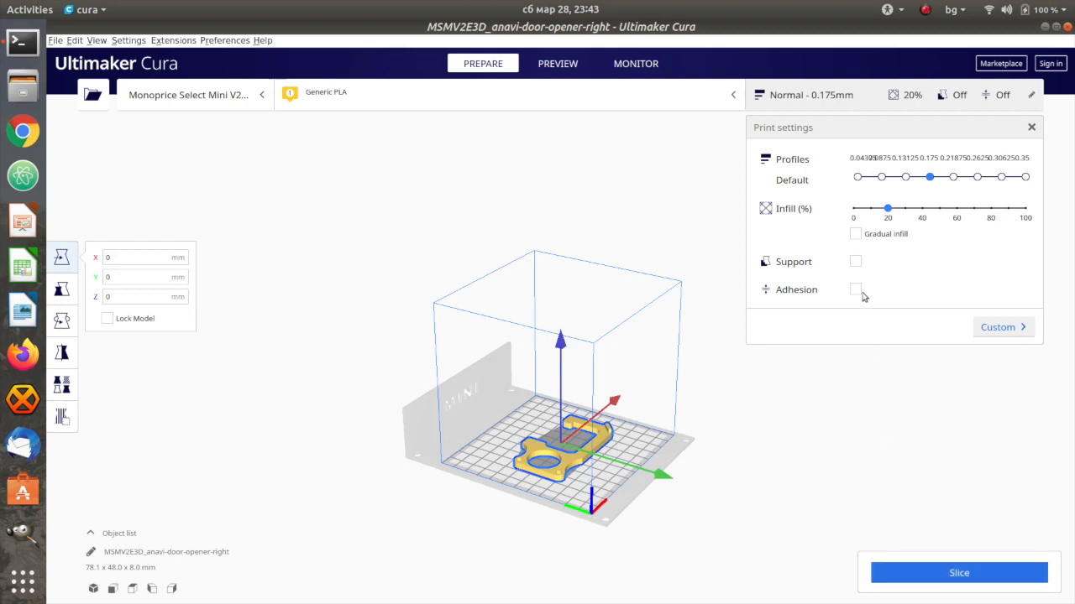
pyautogui.click(959, 572)
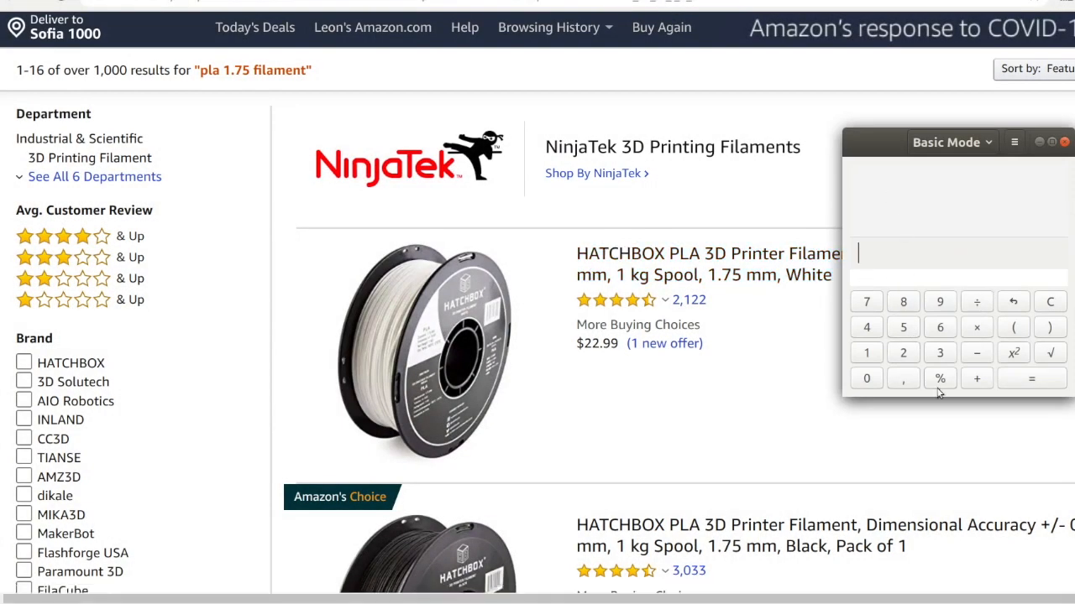
# Step: Compute 1000÷6 ≈ 166 parts and 22,99÷166 ≈ 0,1385 per-unit filament cost
pyautogui.click(866, 379)
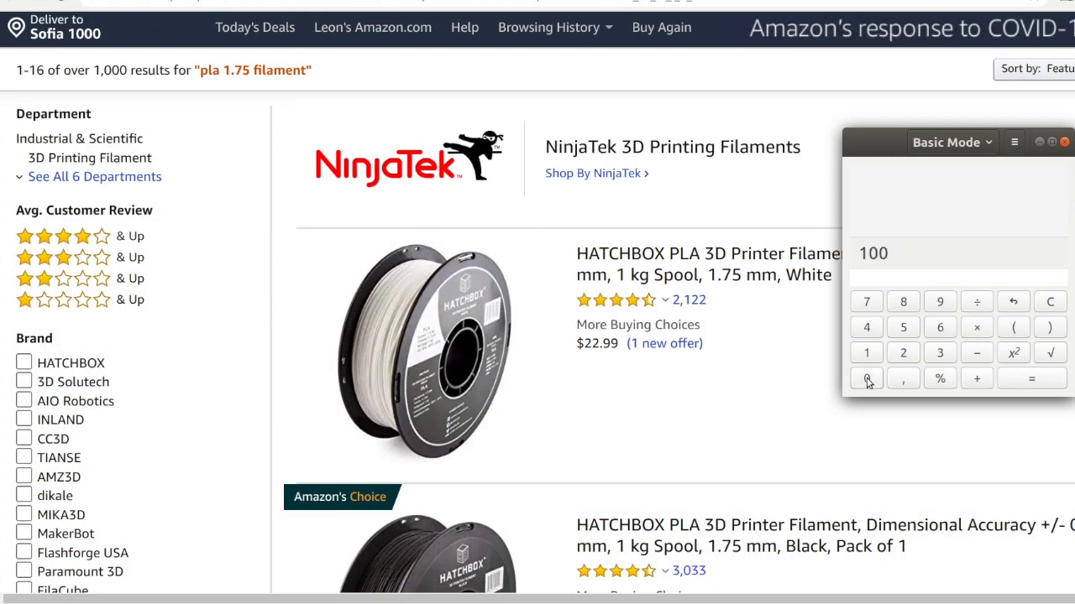
pyautogui.click(867, 378)
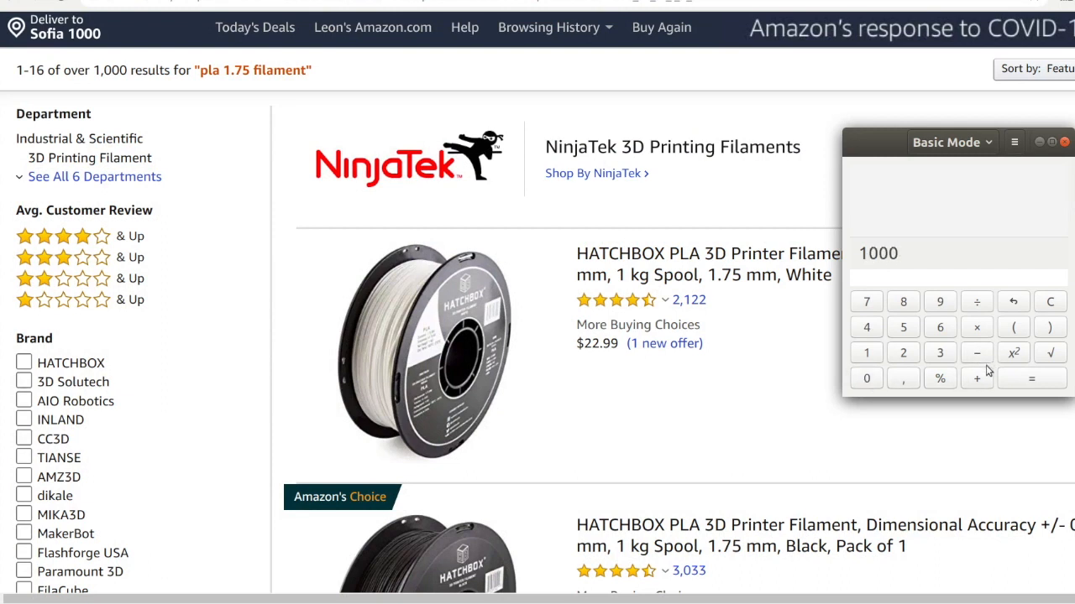
pyautogui.click(978, 302)
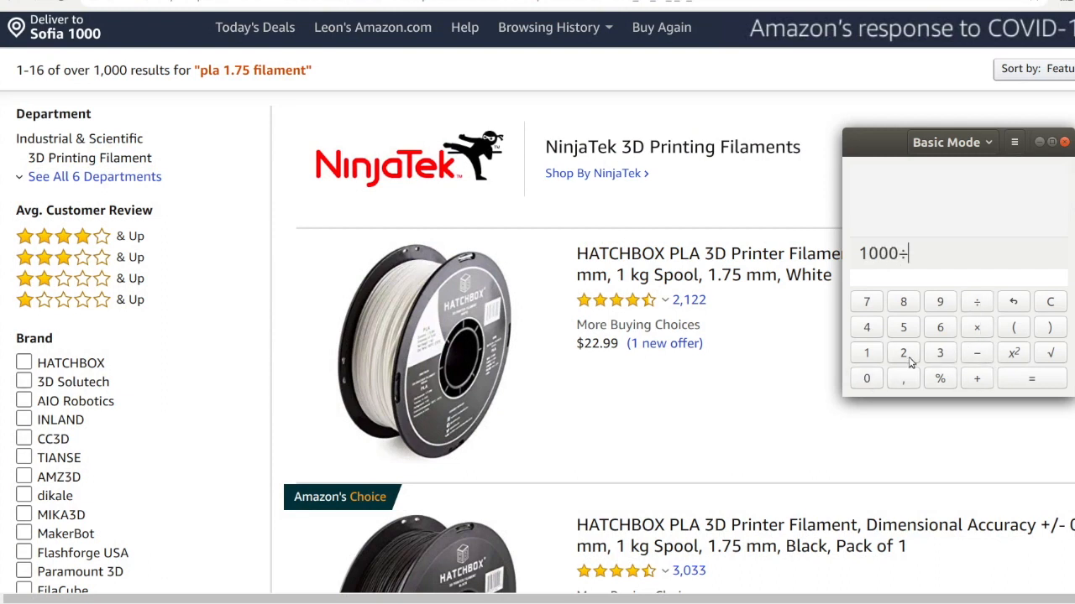
pyautogui.click(1031, 380)
pyautogui.write('22,99÷166')
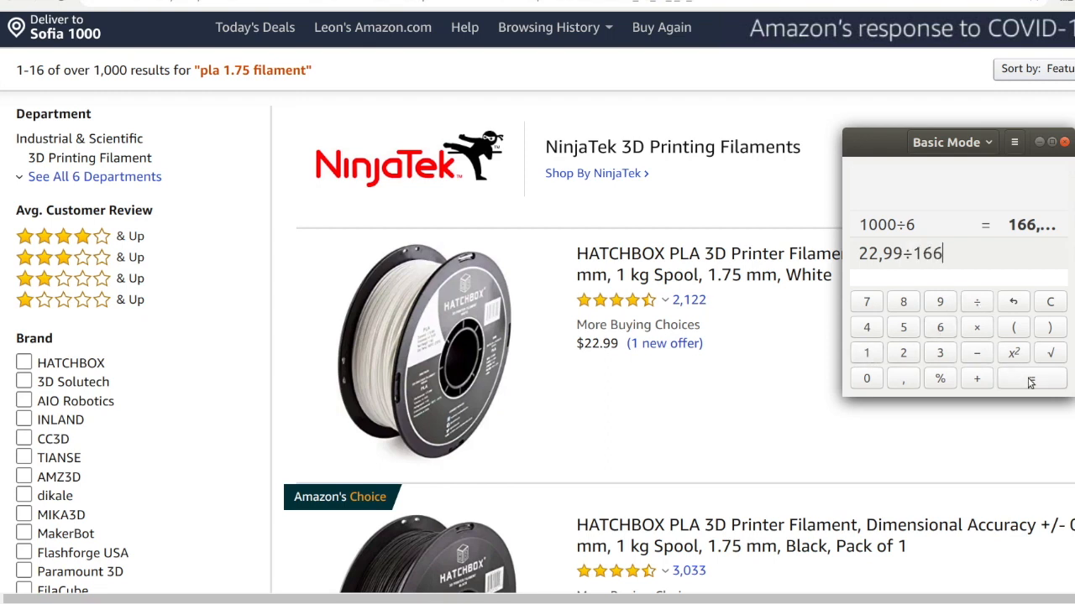
pyautogui.click(1031, 379)
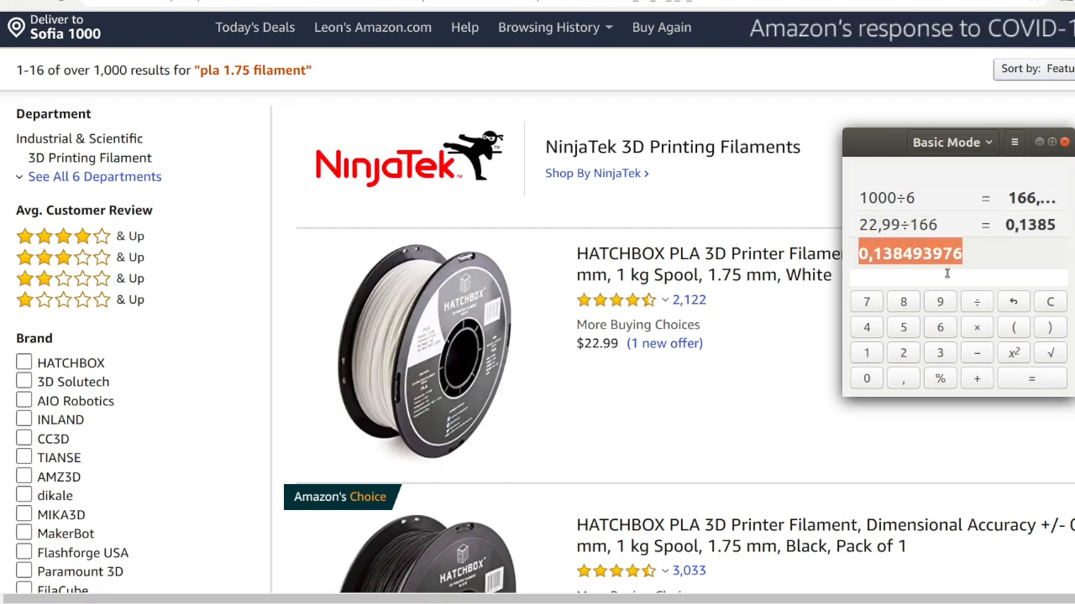